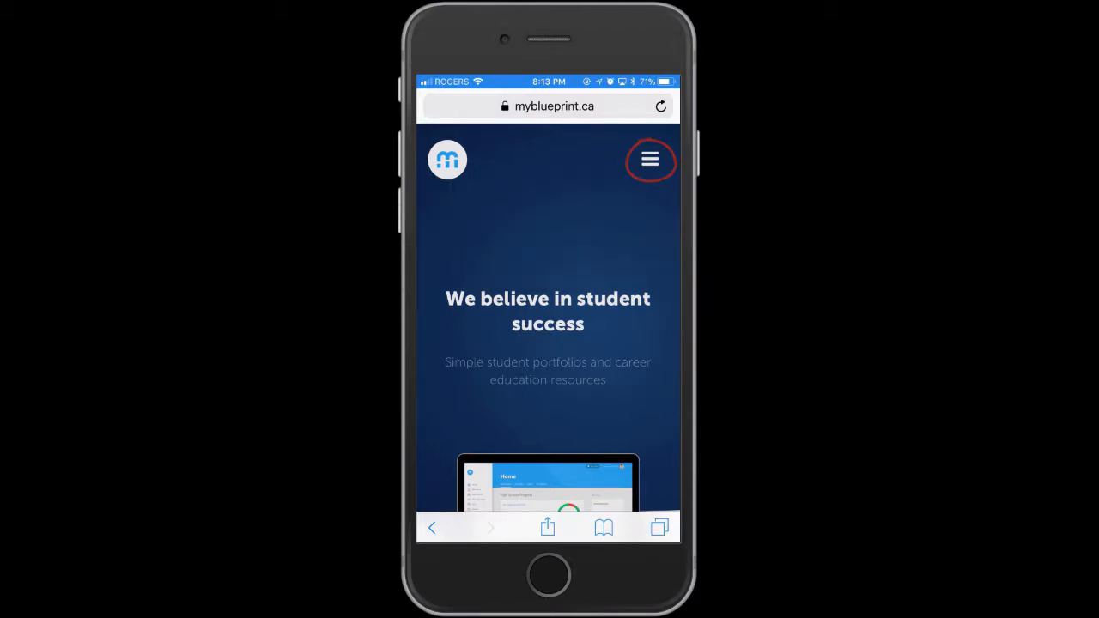
Step: Reach the Sign Up page from the myblueprint.ca navigation menu
left_click(649, 158)
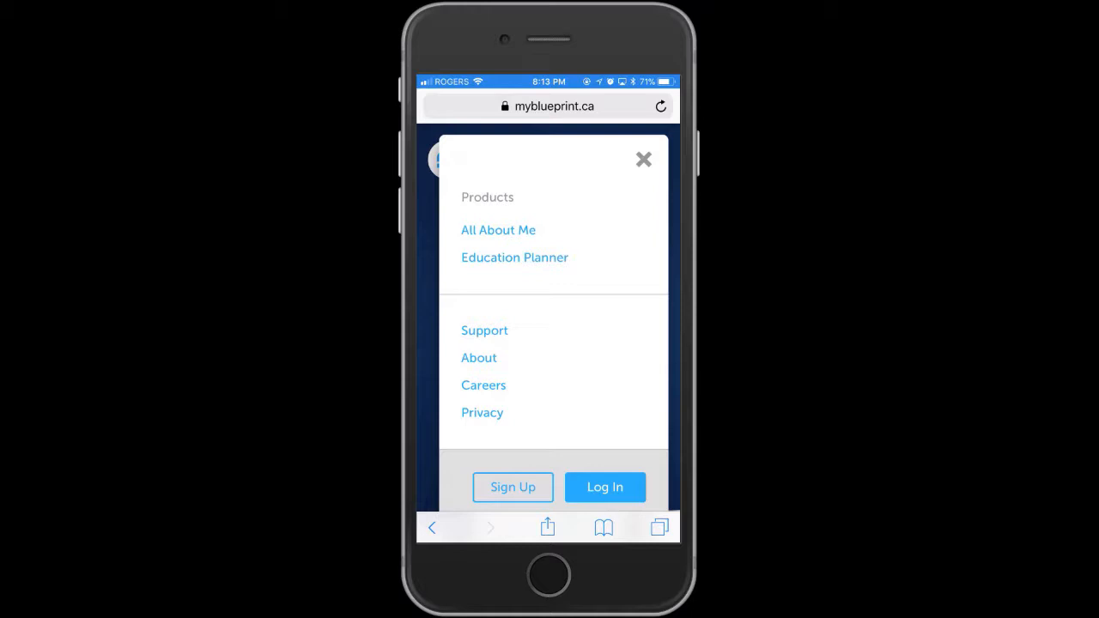
left_click(511, 487)
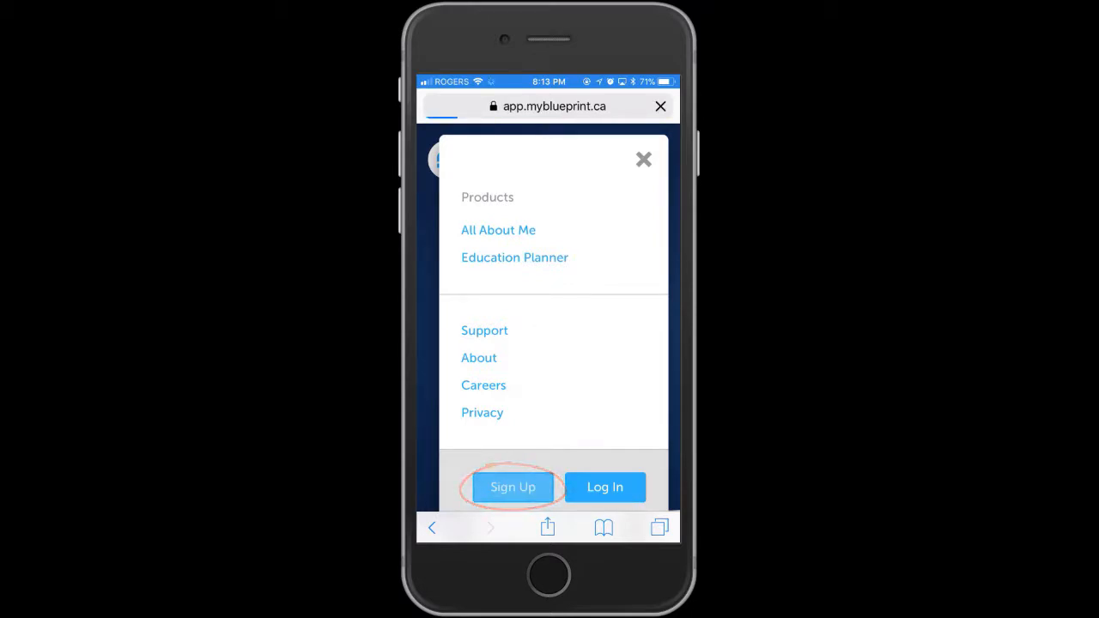
left_click(512, 488)
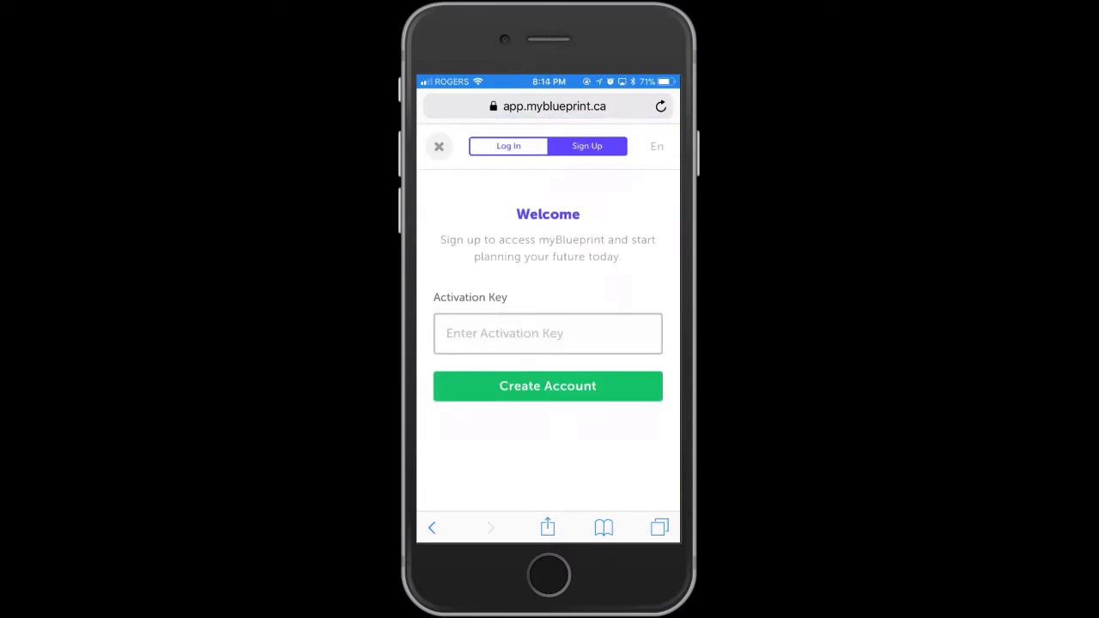
left_click(546, 333)
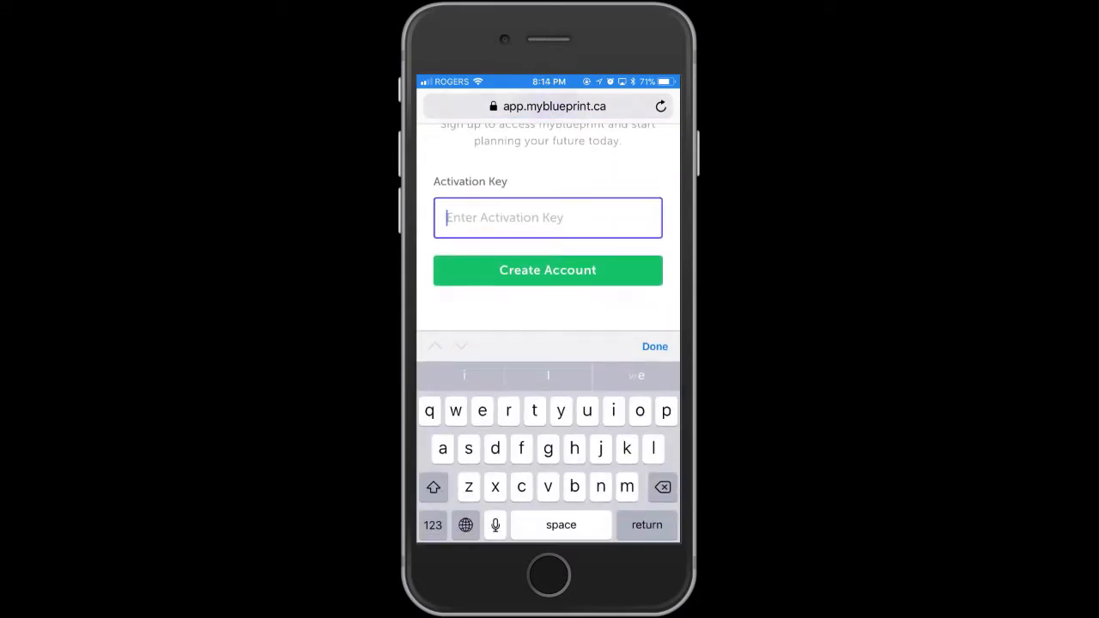
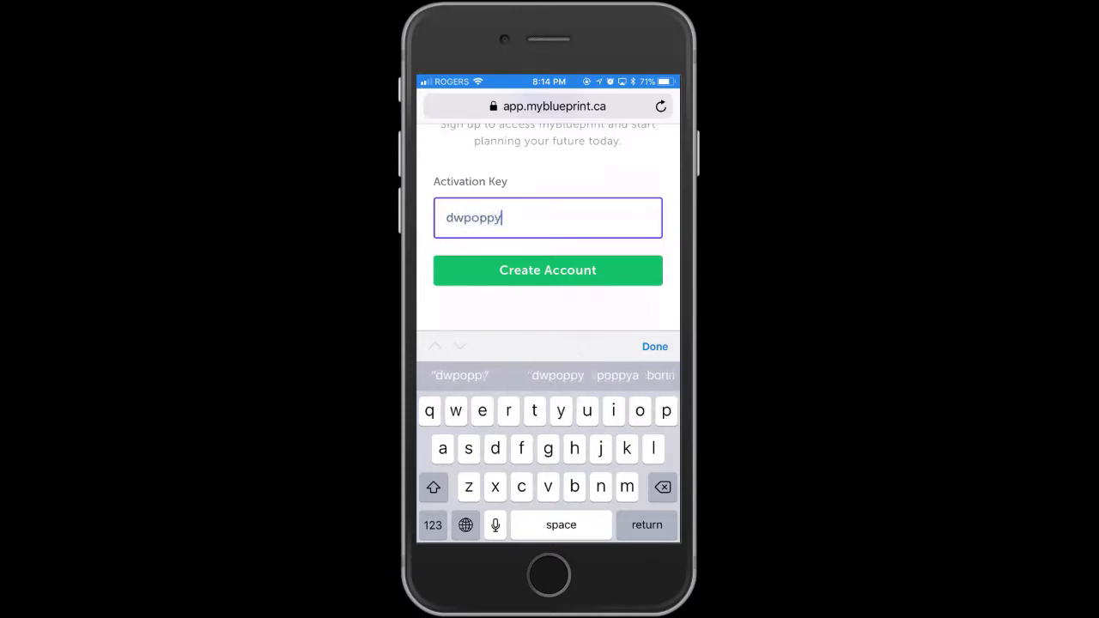
left_click(546, 271)
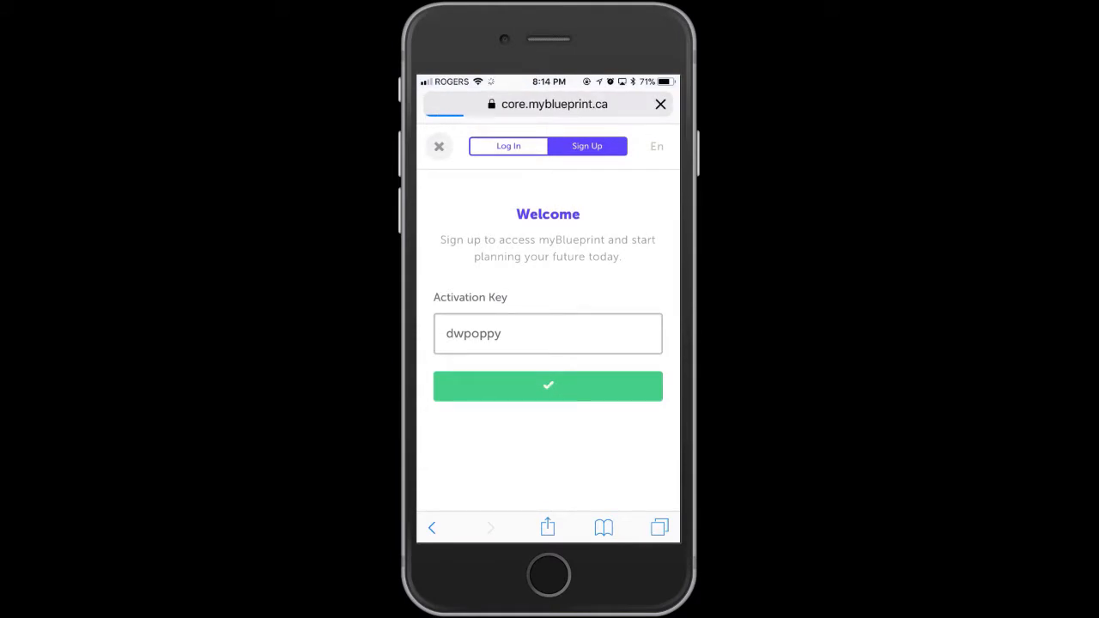
left_click(548, 386)
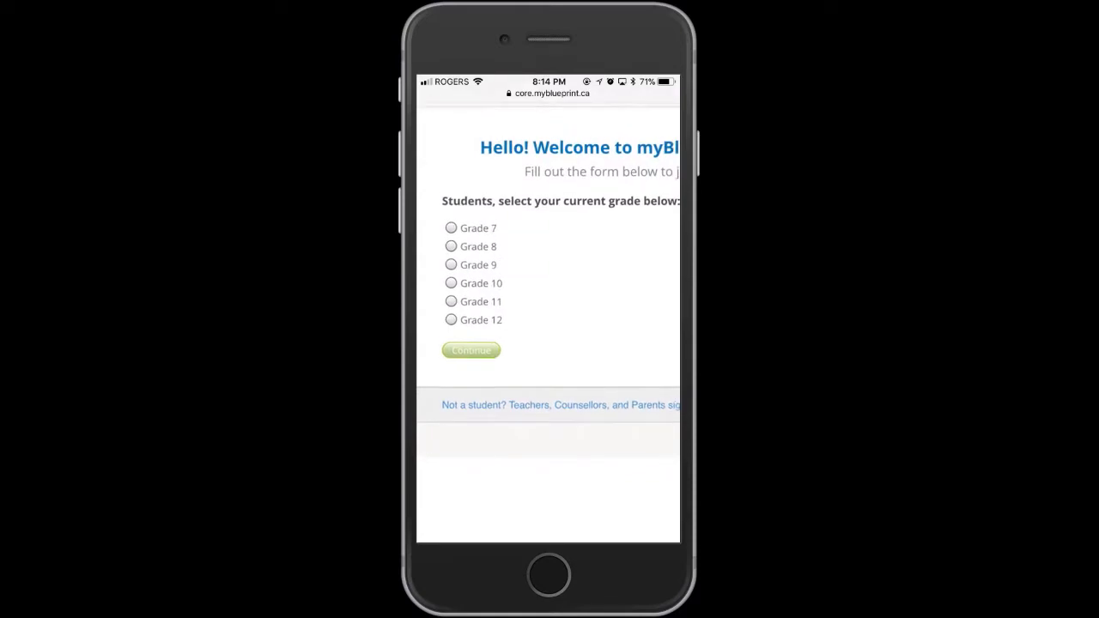
Step: Choose Grade 8 and continue to the account details form
left_click(452, 247)
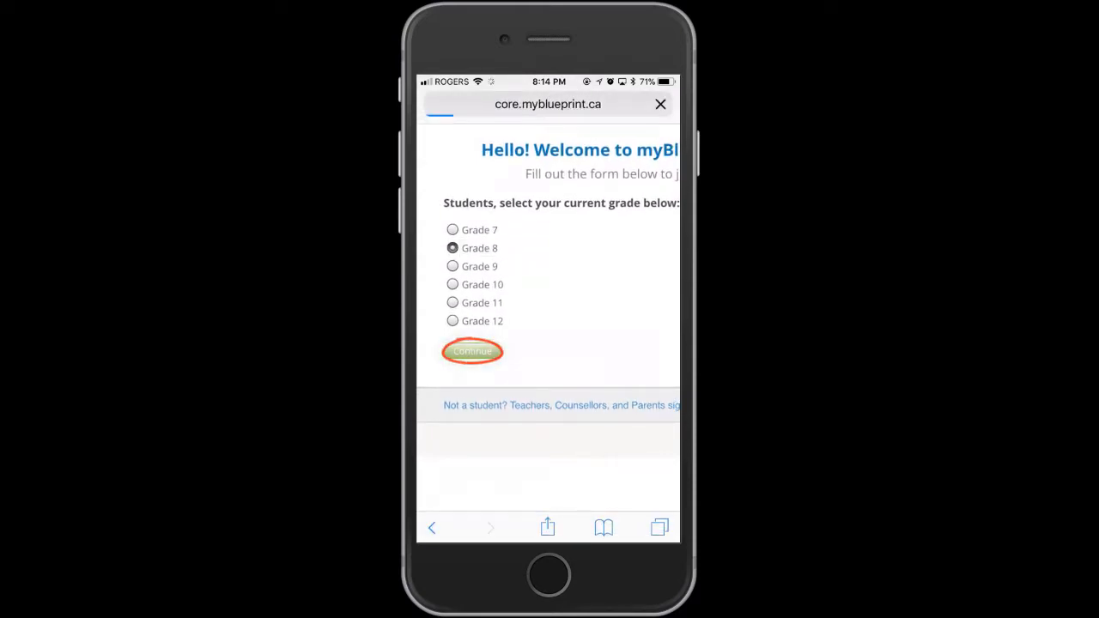
left_click(471, 350)
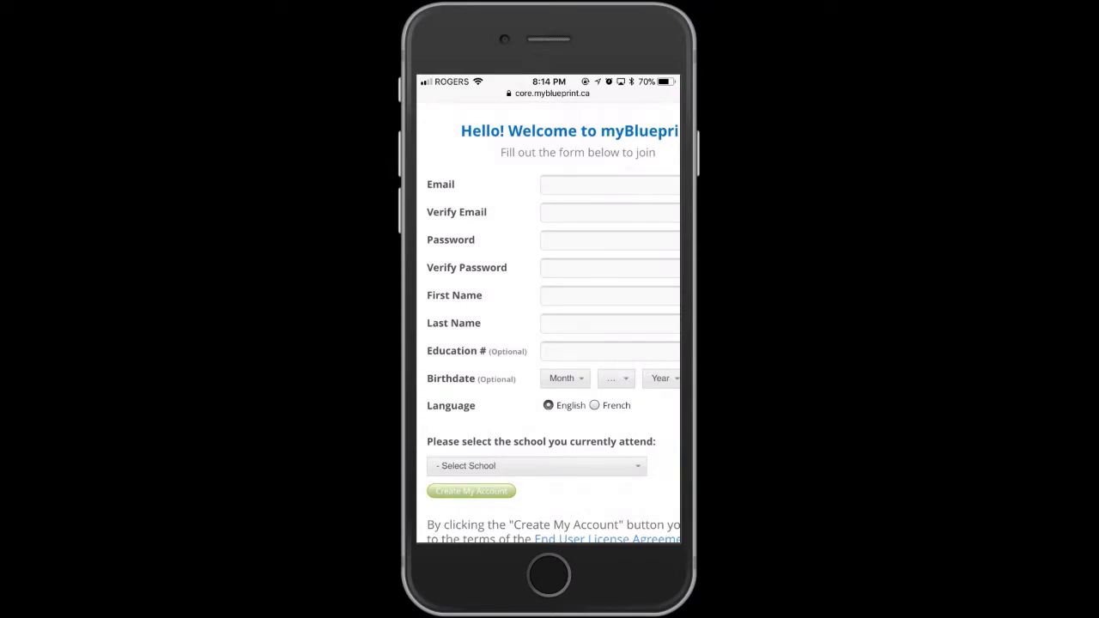
Step: Enter the student's email, password and name fields on the registration form
left_click(610, 186)
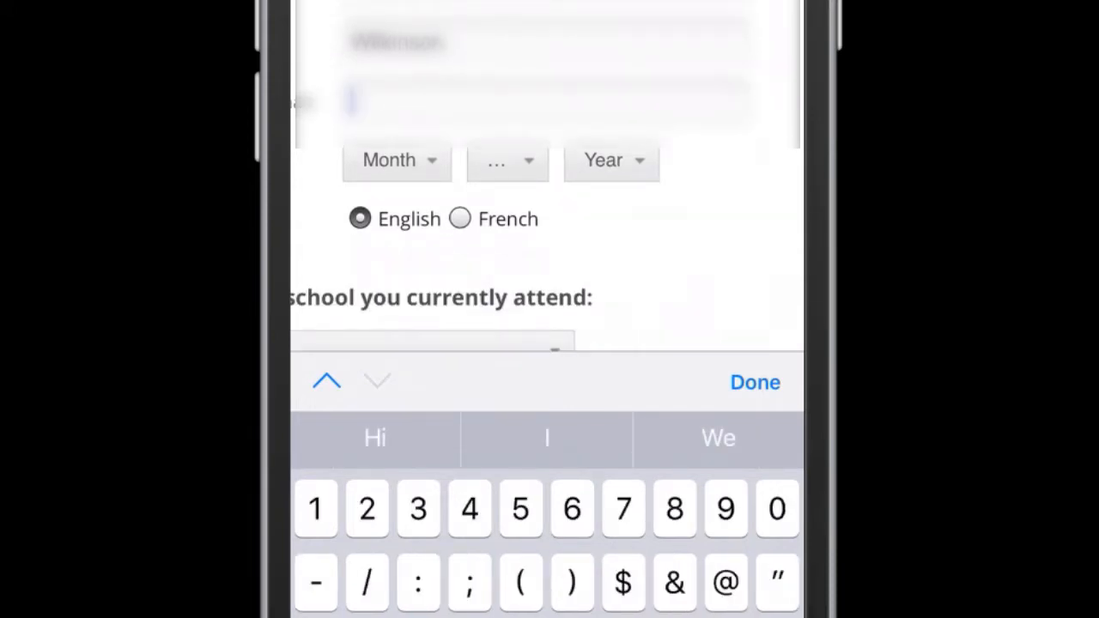
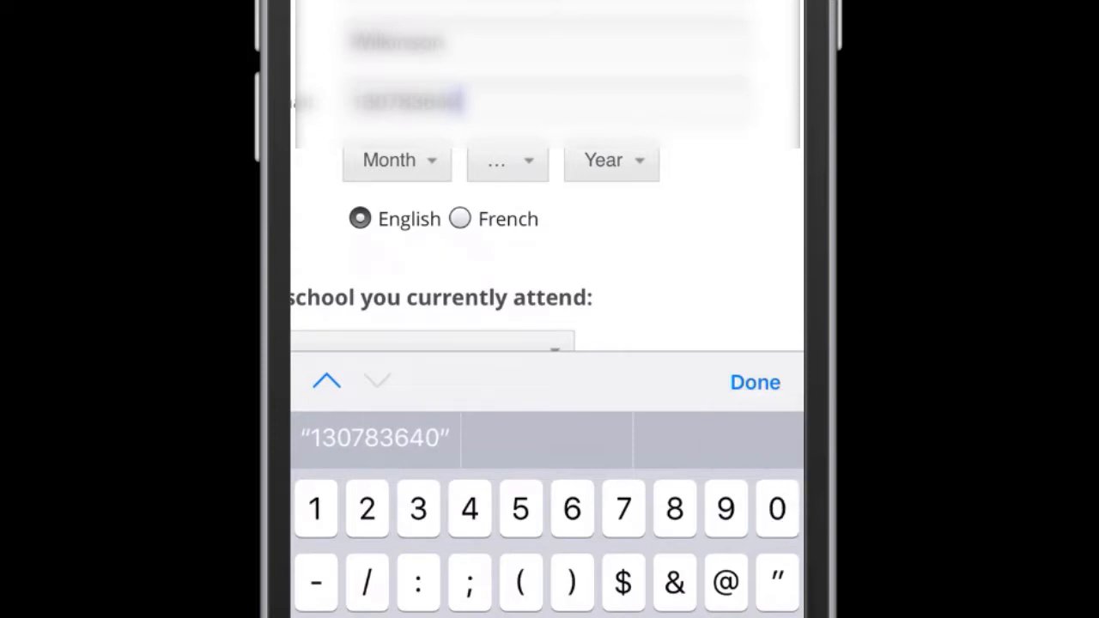
left_click(395, 161)
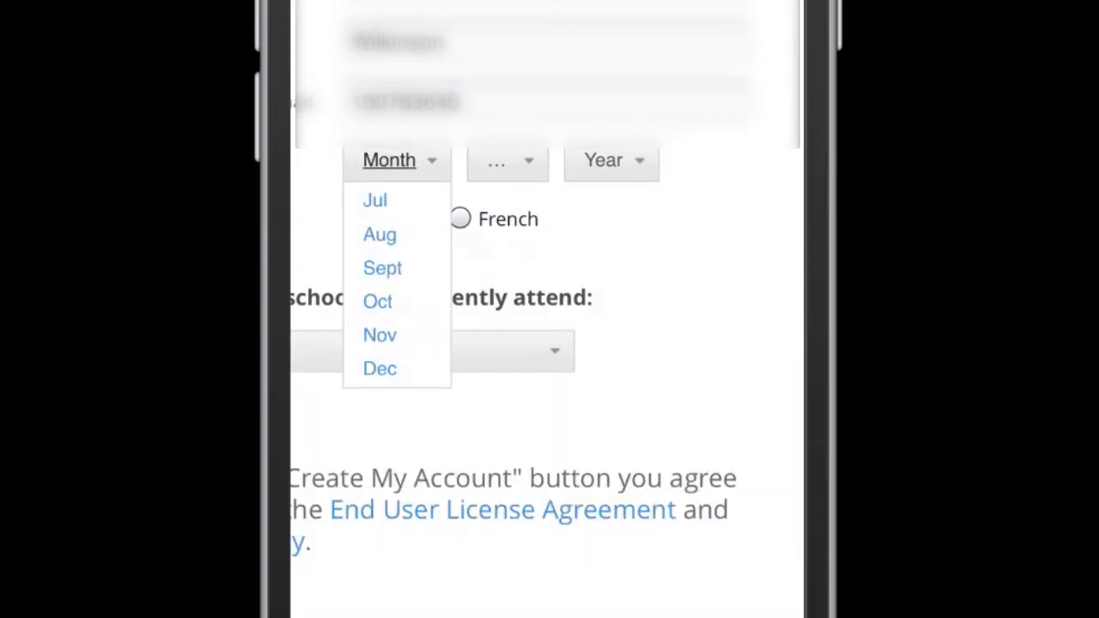
left_click(381, 268)
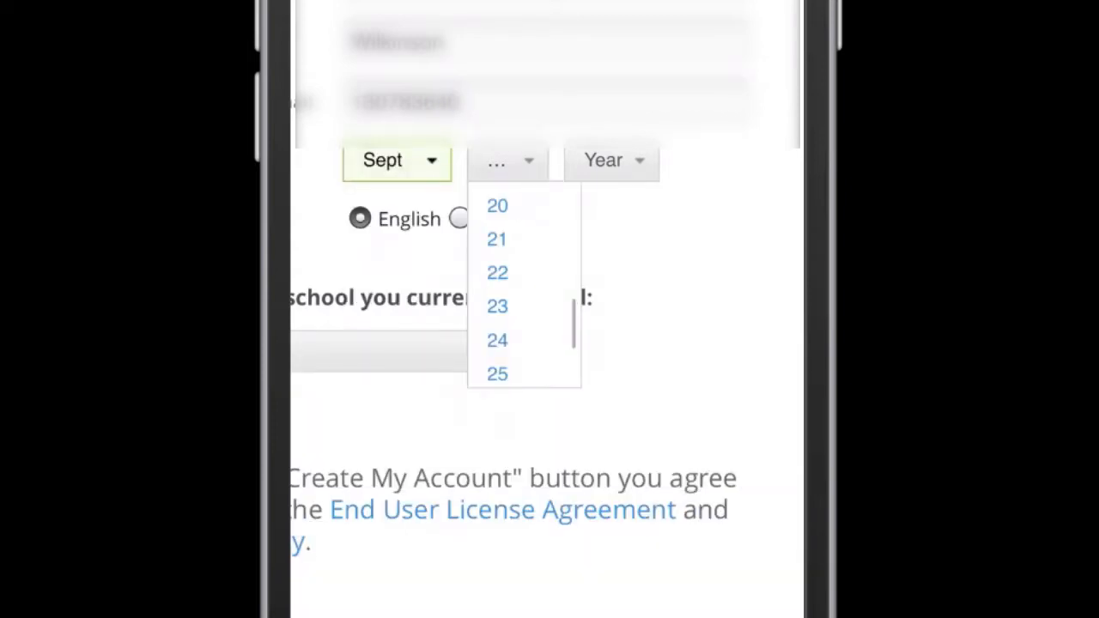
left_click(494, 340)
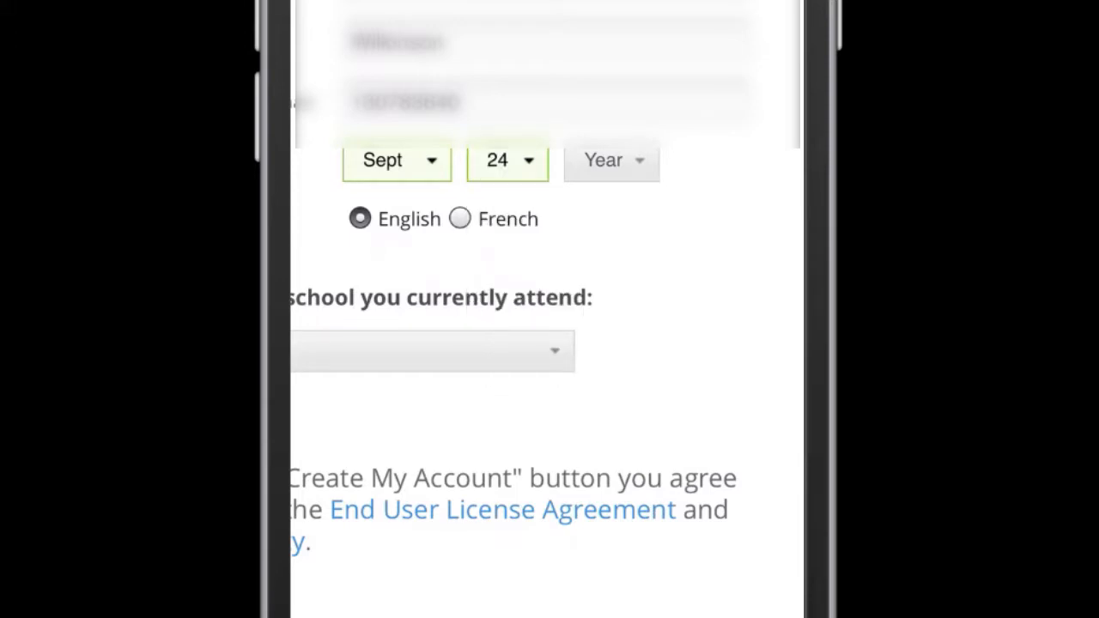
left_click(611, 160)
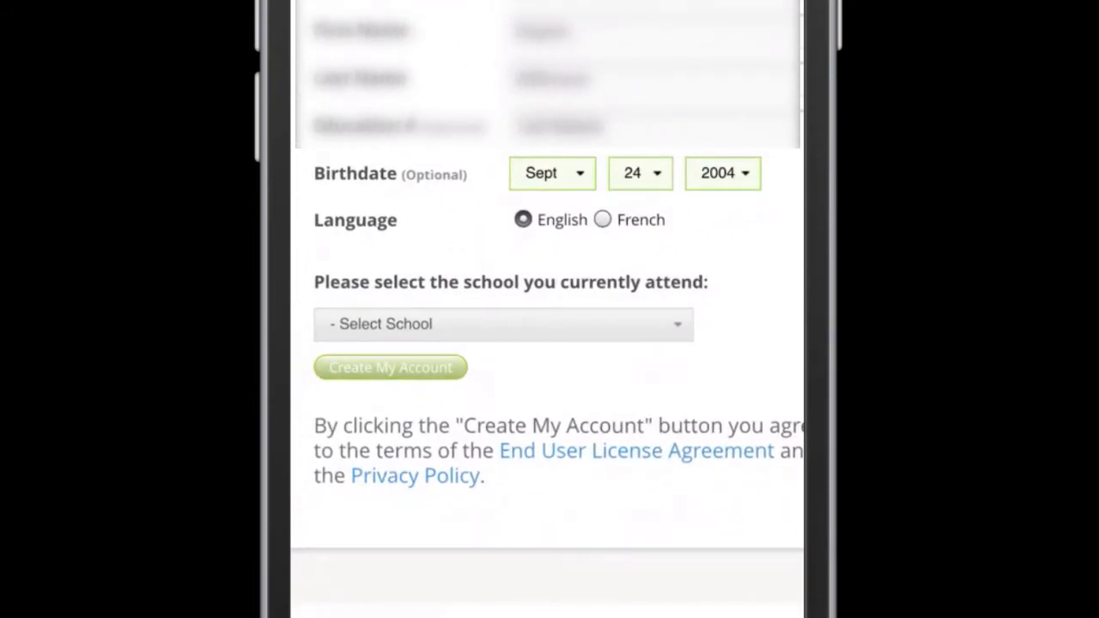
Step: Choose DW Poppy (7-9) as the school and create the account
left_click(503, 324)
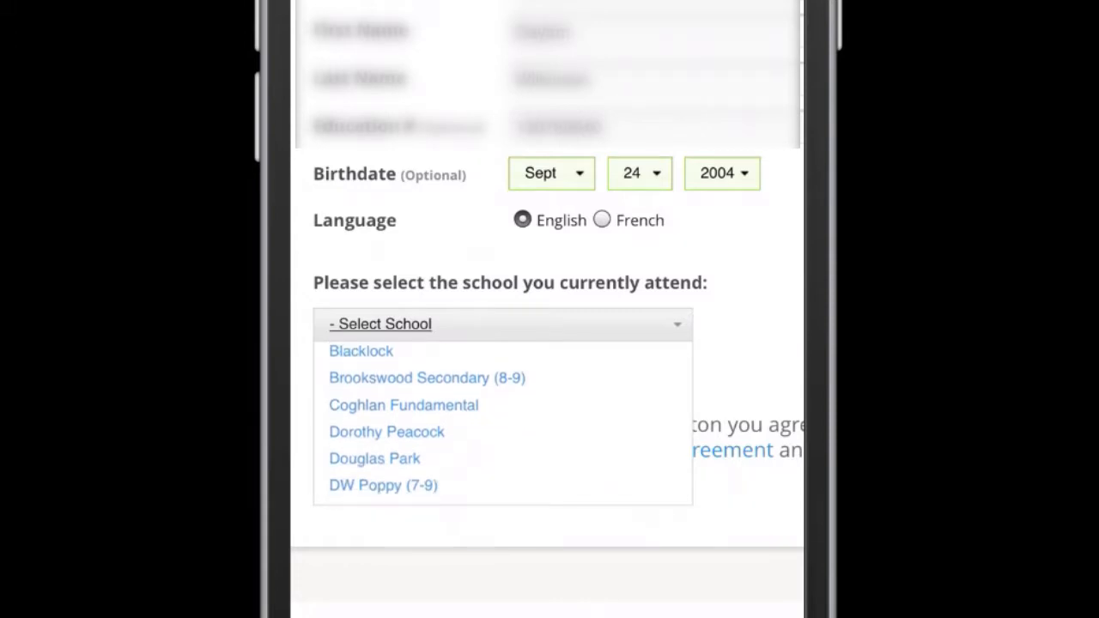
left_click(381, 484)
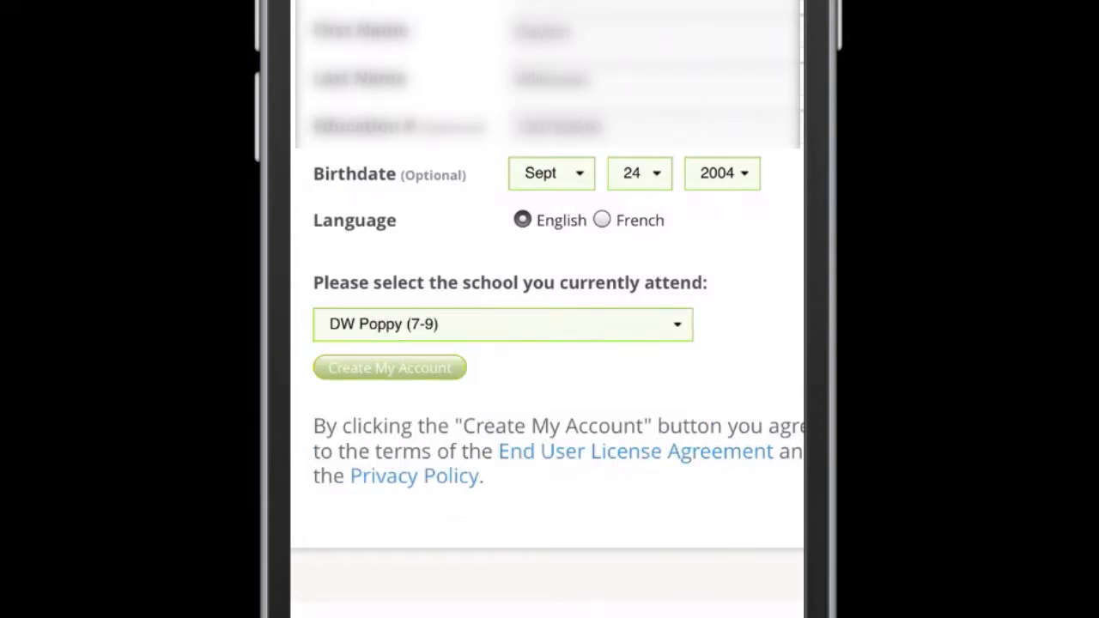
left_click(388, 367)
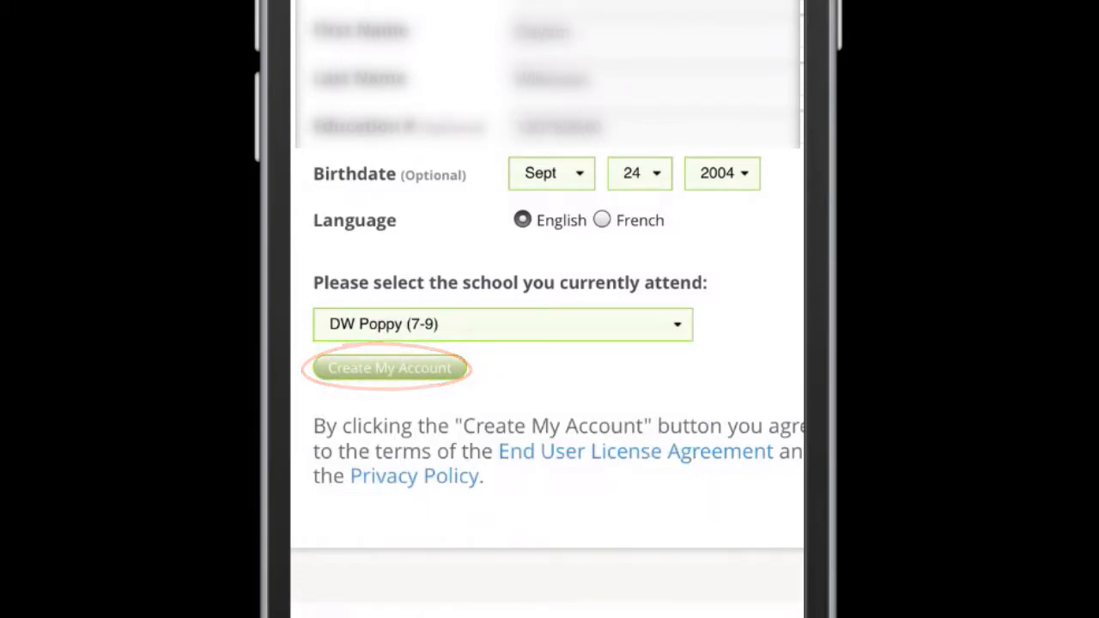
left_click(390, 368)
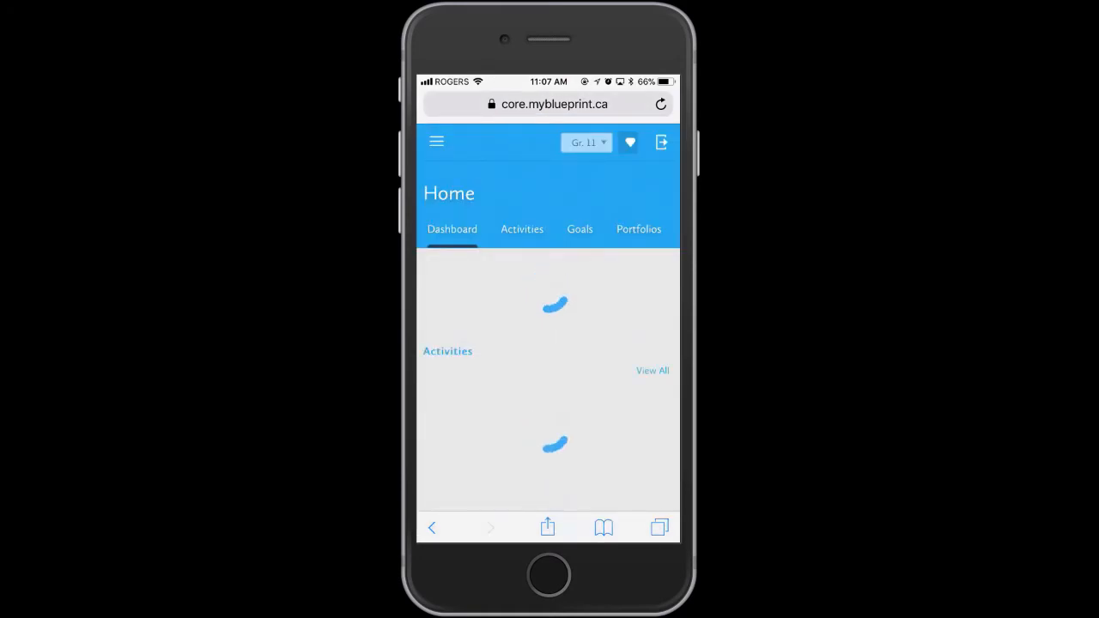
Step: Add a new portfolio titled 'Core Competencies' from the Portfolios section
left_click(639, 231)
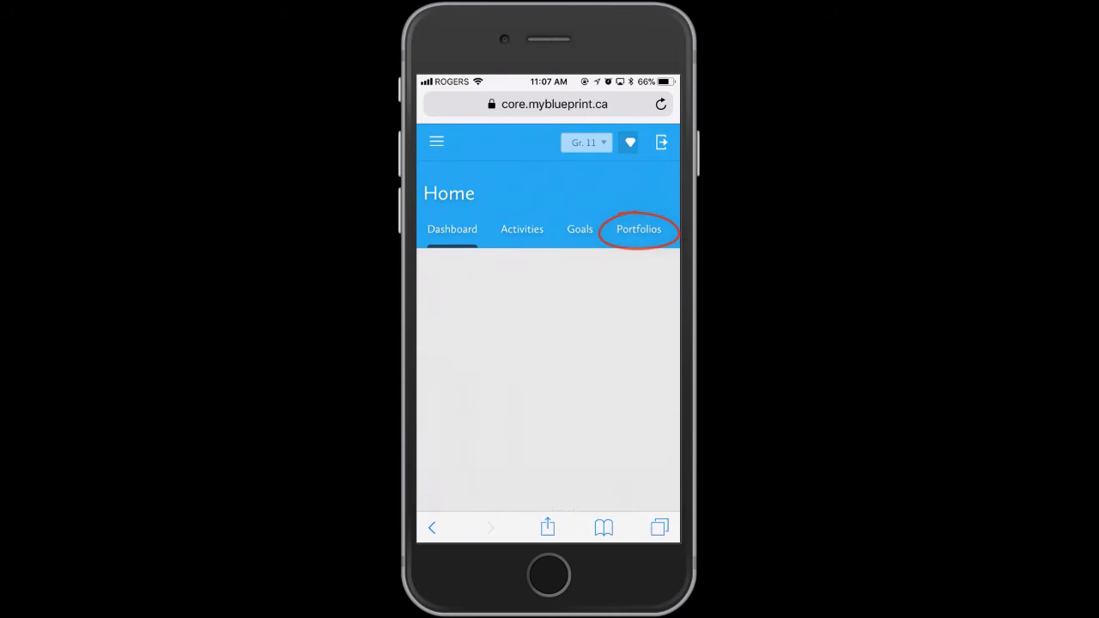
left_click(639, 230)
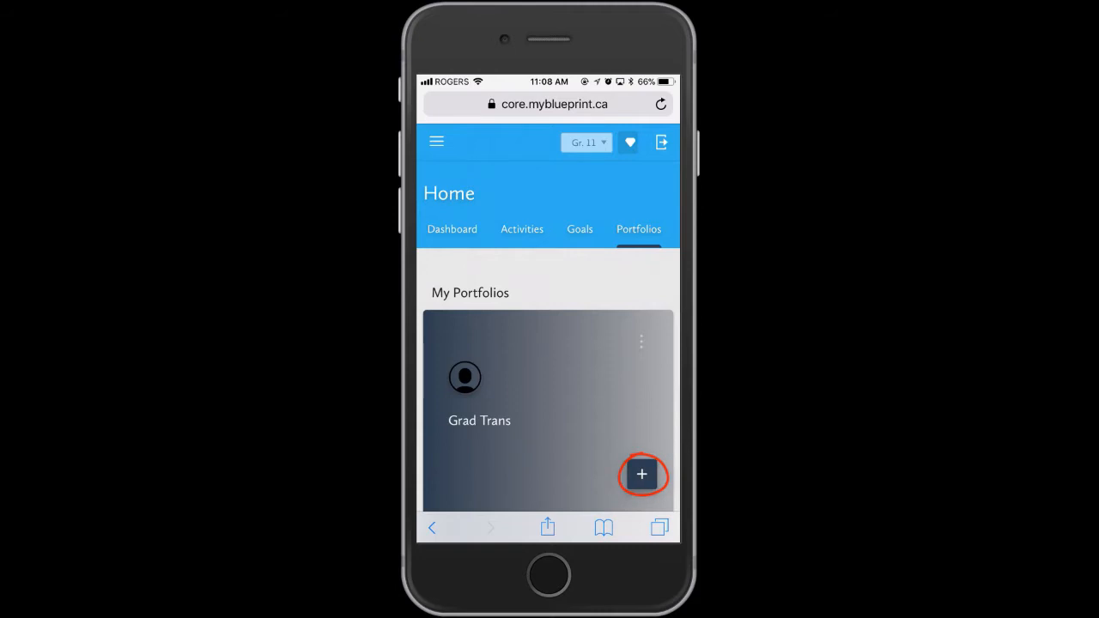
left_click(642, 474)
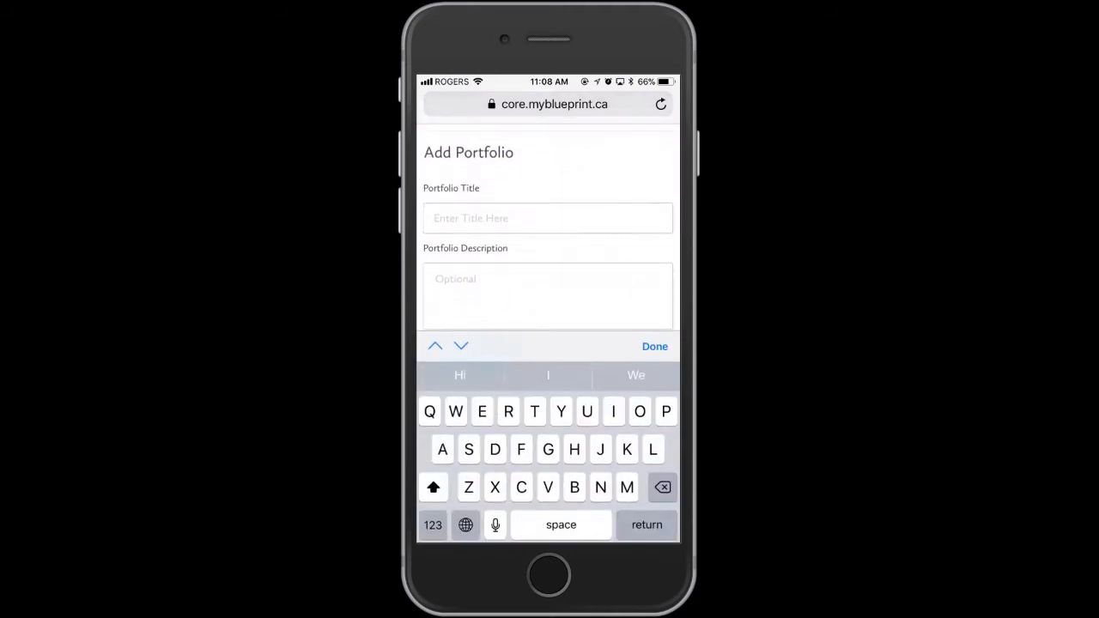
type("Core Competencies")
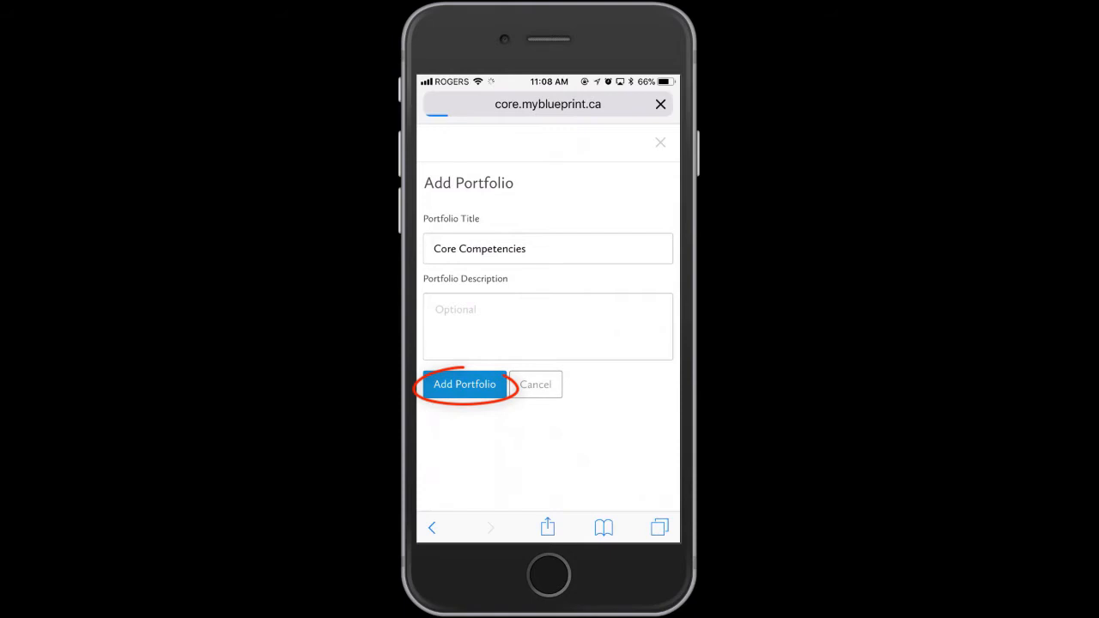
left_click(464, 385)
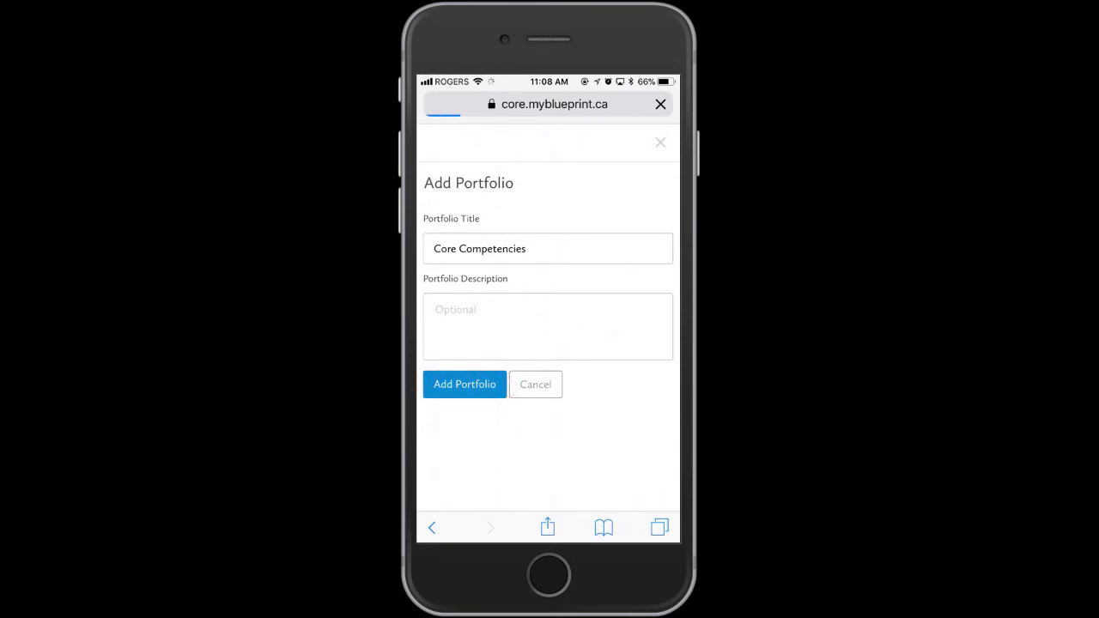
Step: Add a journal titled 'Communication' with description 'Reflection on communication'
left_click(464, 385)
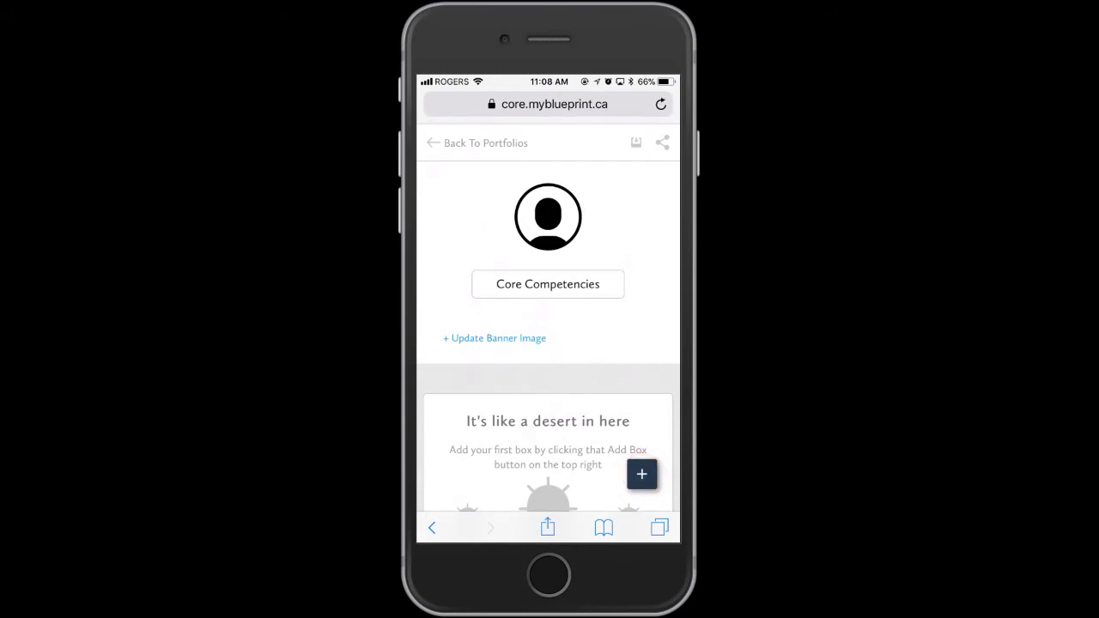
left_click(642, 474)
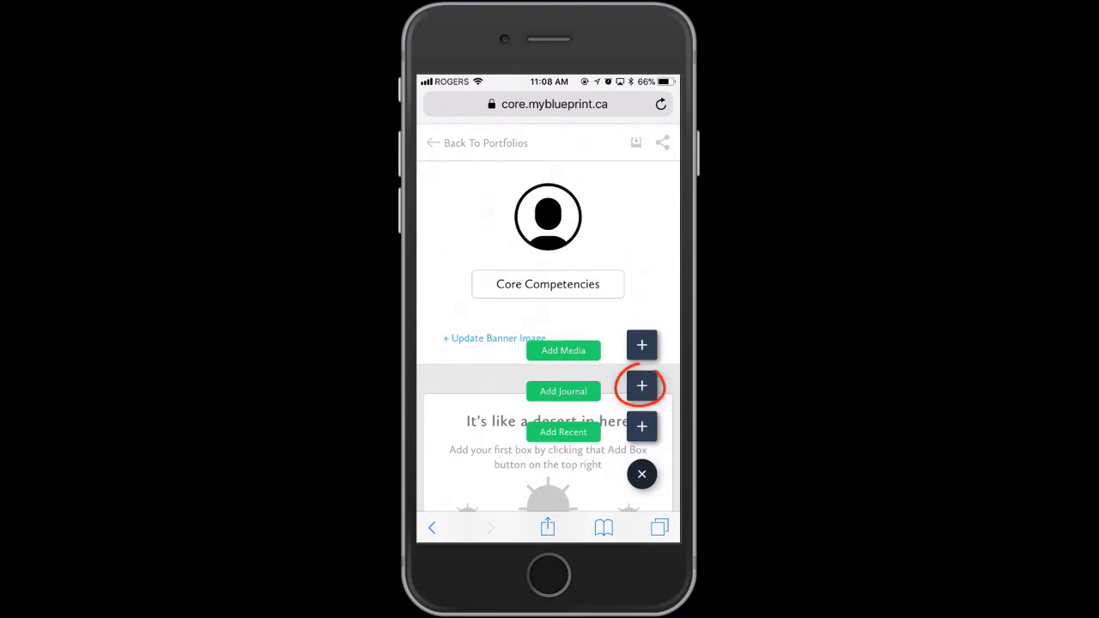
left_click(643, 385)
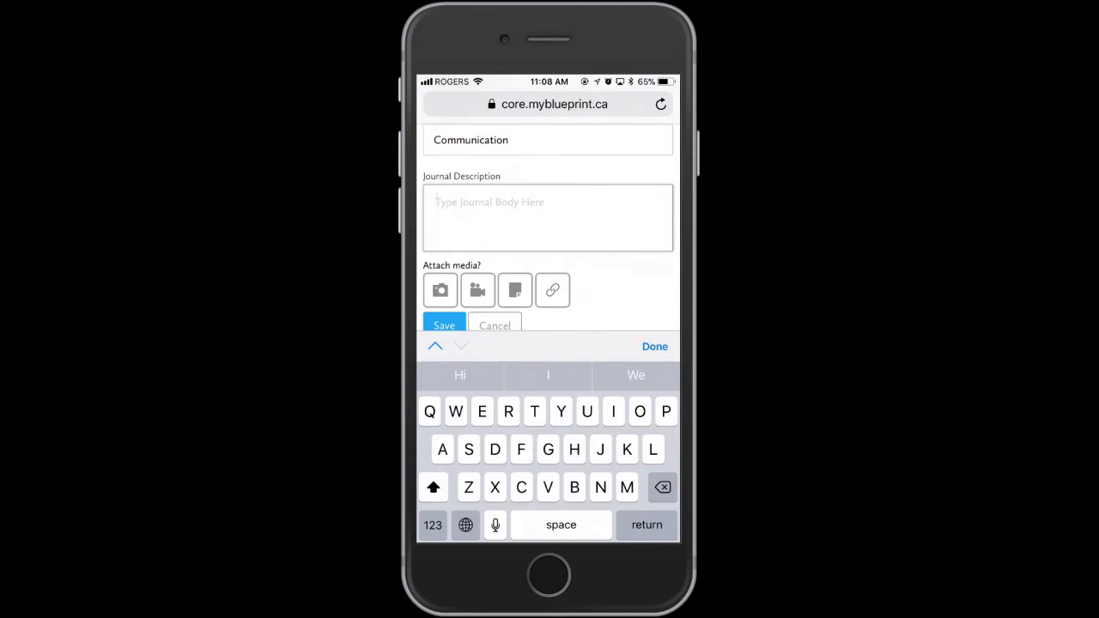
type("Reflection on communication")
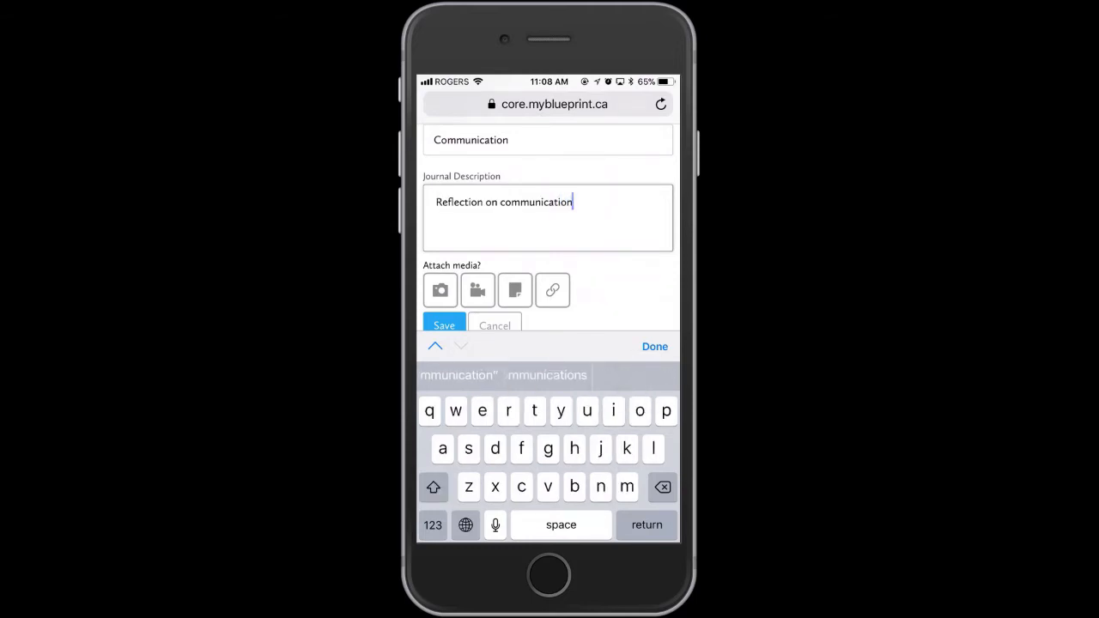
left_click(654, 347)
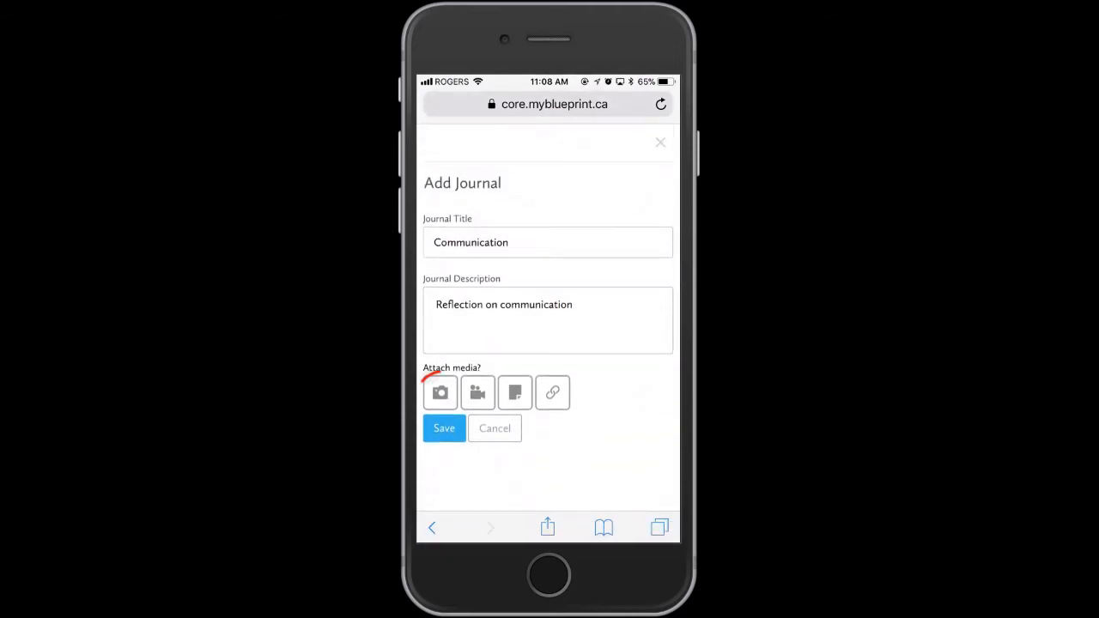
Step: Attach media via Upload Picture and photograph the self-assessment reflection sheet
left_click(440, 391)
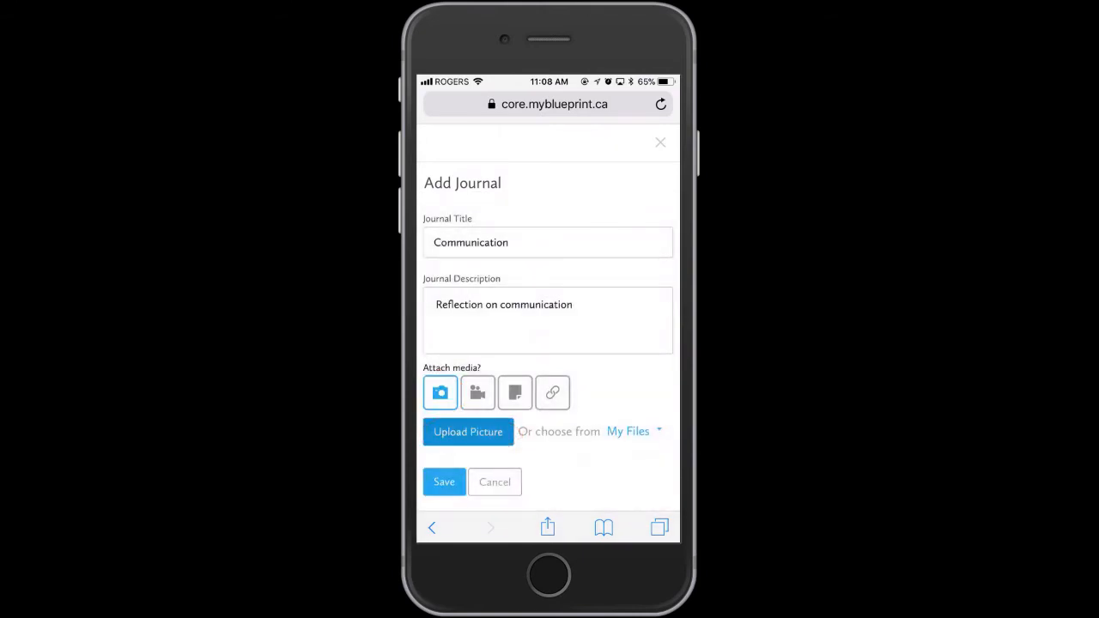
left_click(443, 480)
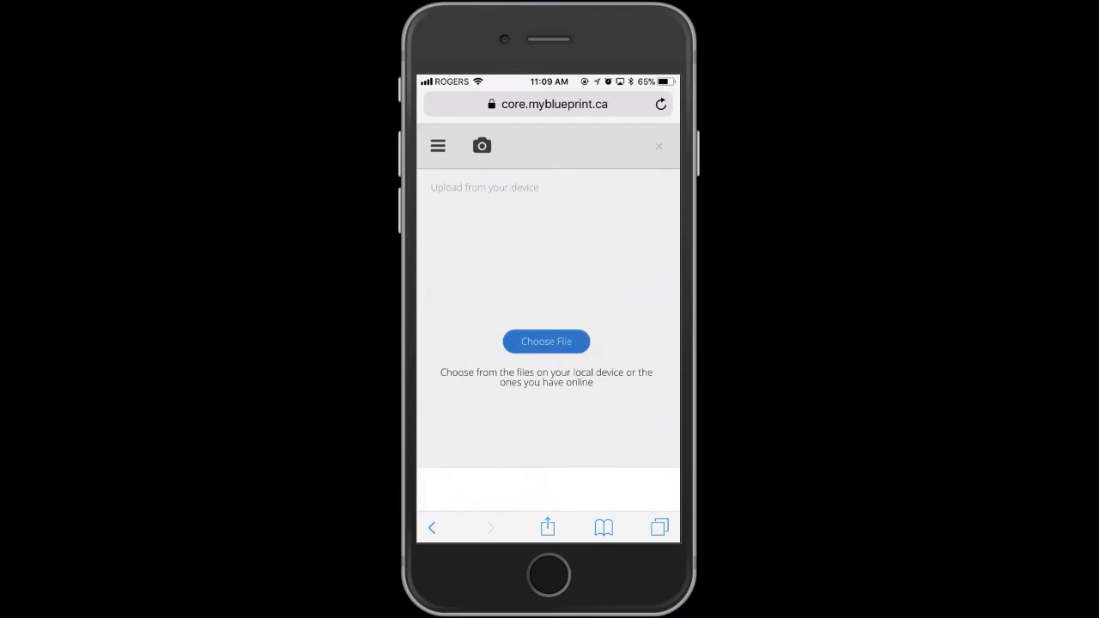
left_click(546, 341)
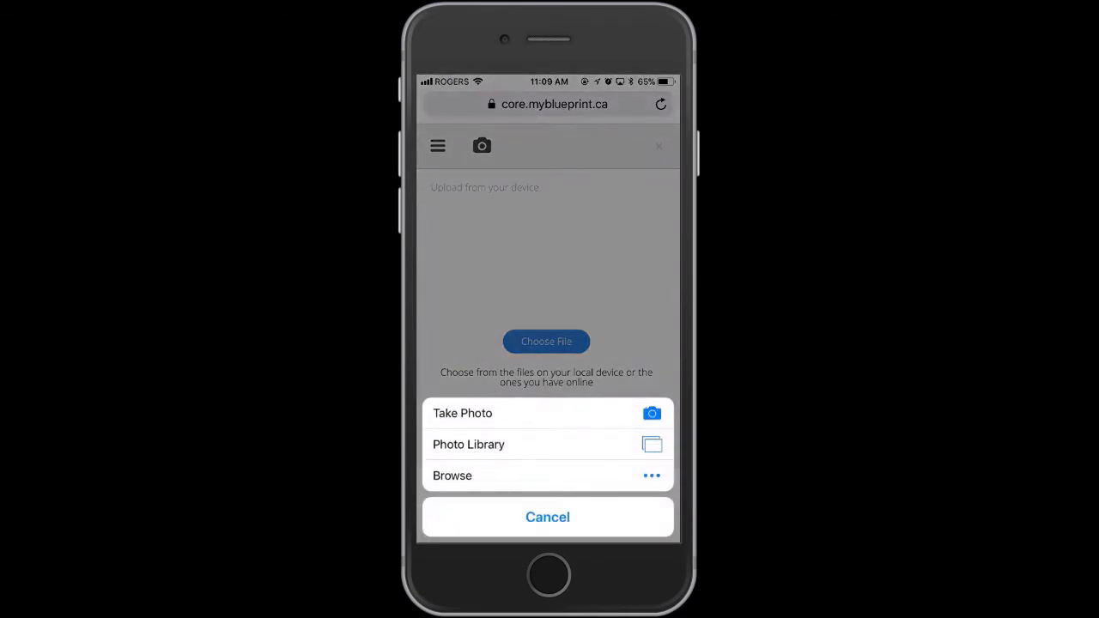
left_click(546, 517)
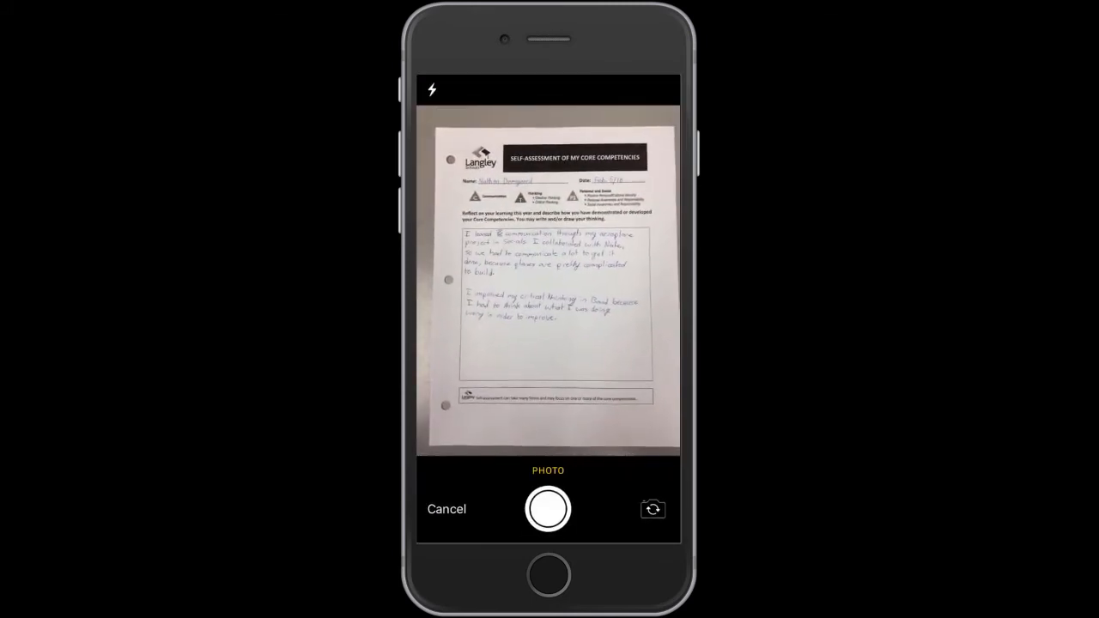
left_click(546, 508)
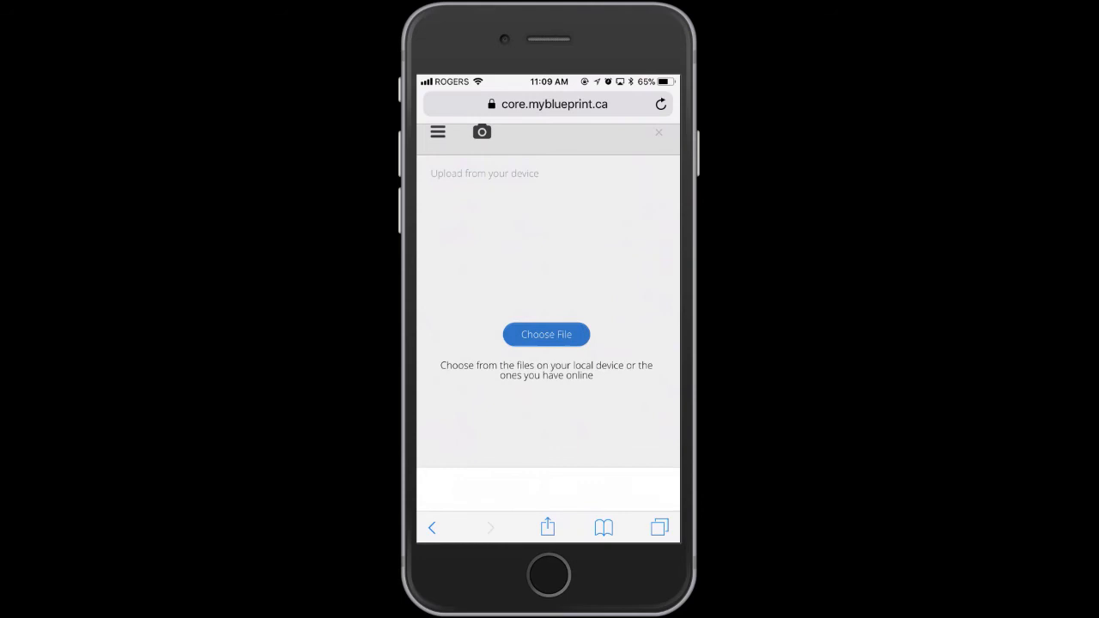
Step: Use the captured photo and save it as the journal entry's image
left_click(546, 335)
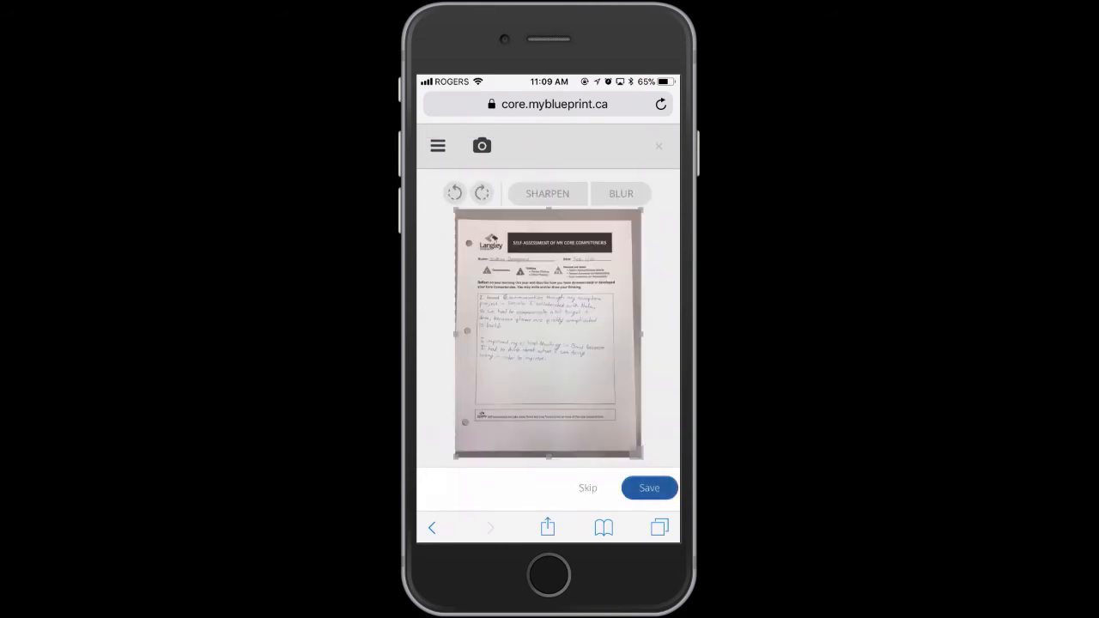
left_click(649, 487)
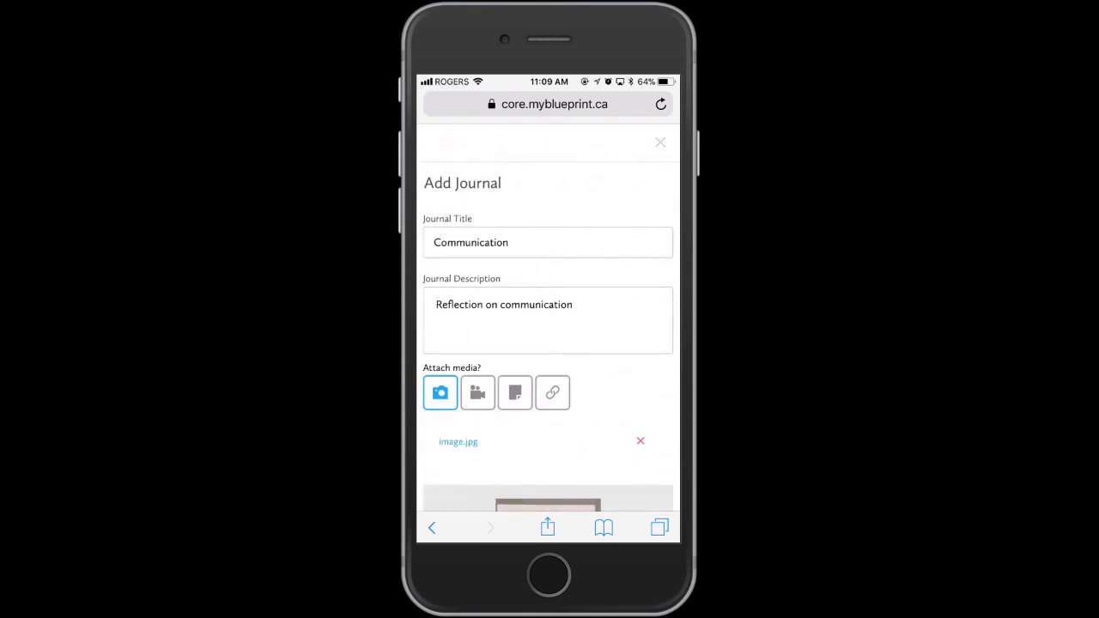
scroll("down", 3)
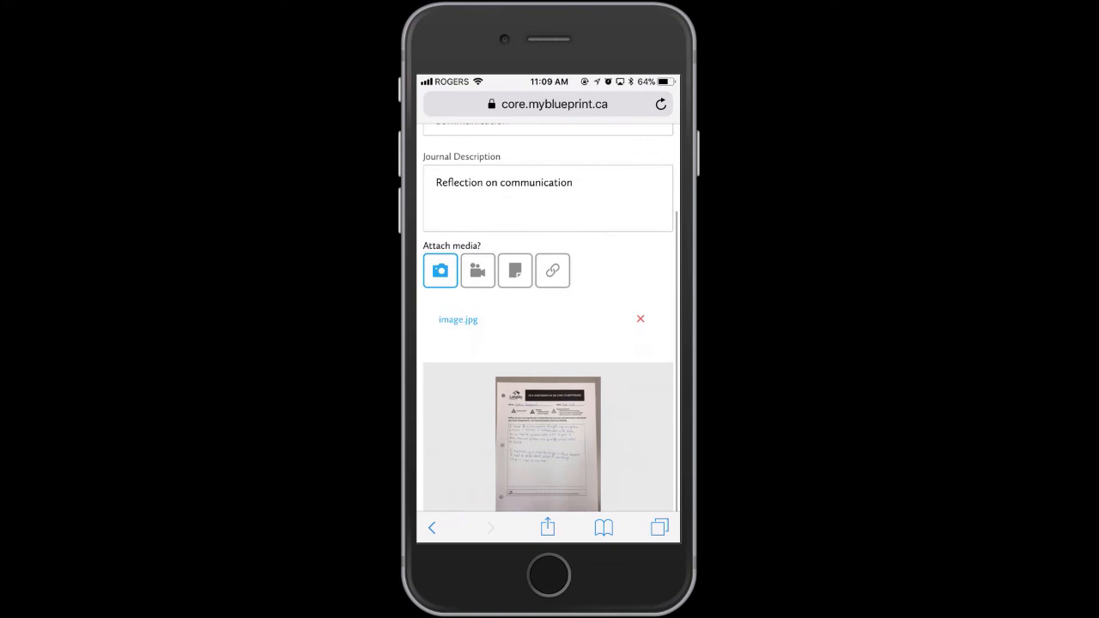
scroll("down", 3)
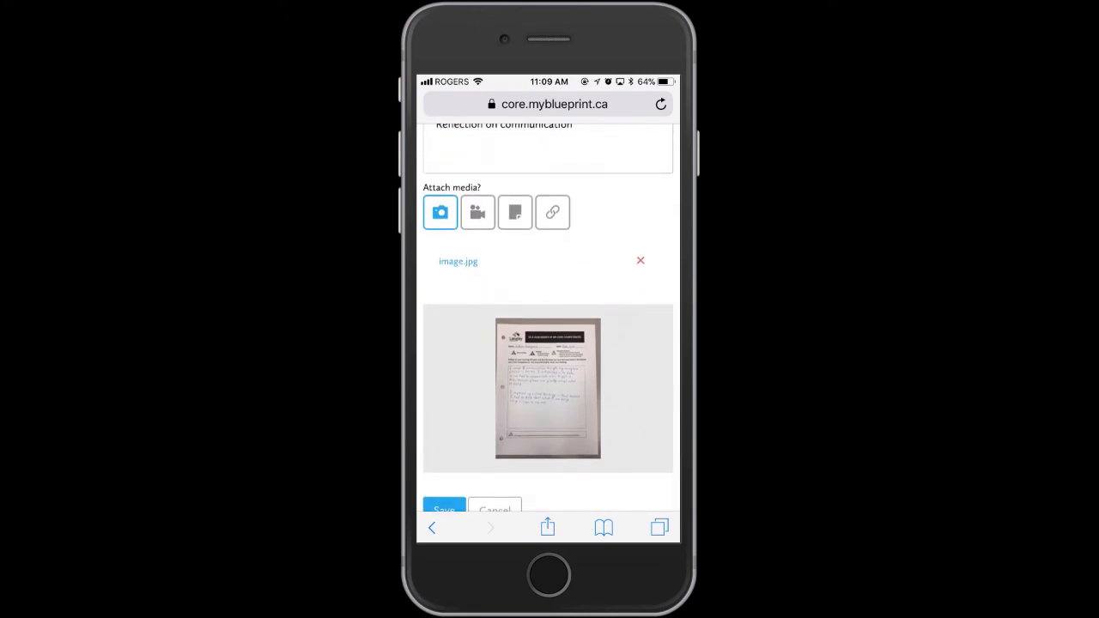